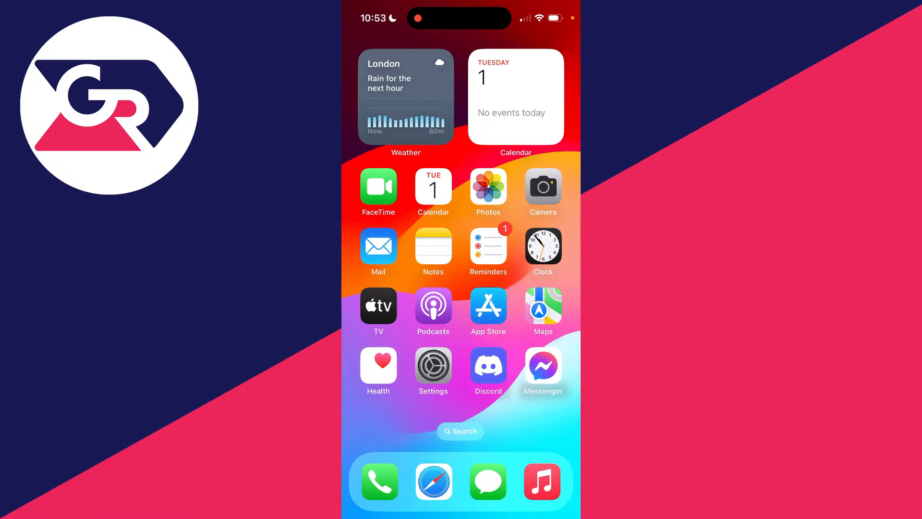
# Launch Messenger to trigger the 'Allow camera access' settings alert.
pyautogui.click(542, 366)
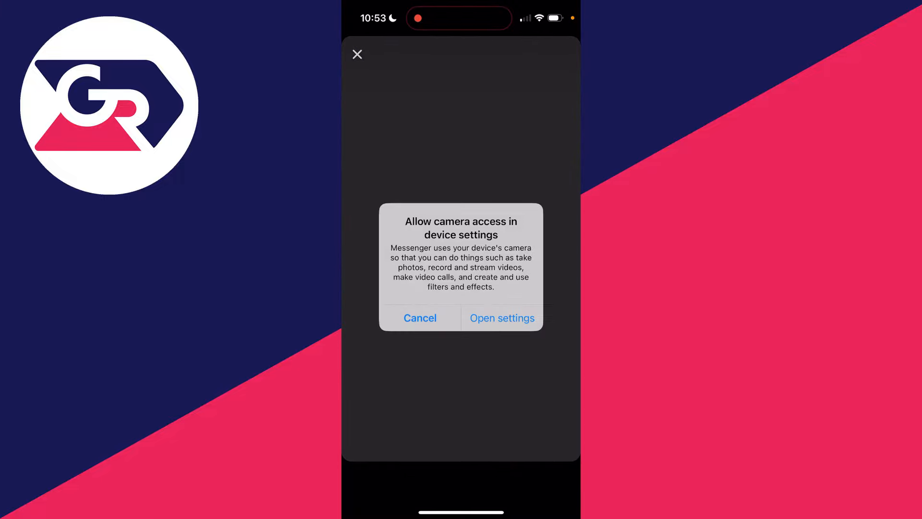
# From the alert, switch on Messenger's Camera toggle in Settings, then leave Settings.
pyautogui.click(420, 318)
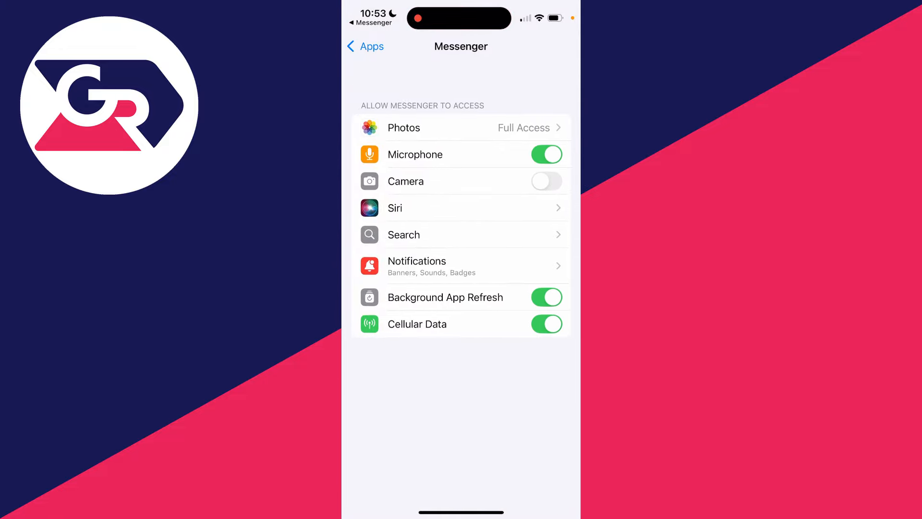
pyautogui.scroll(3)
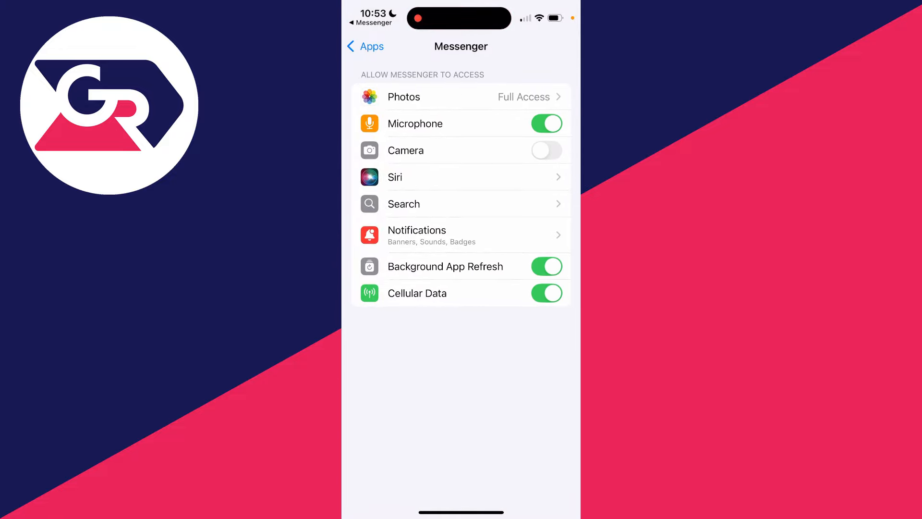
pyautogui.click(547, 150)
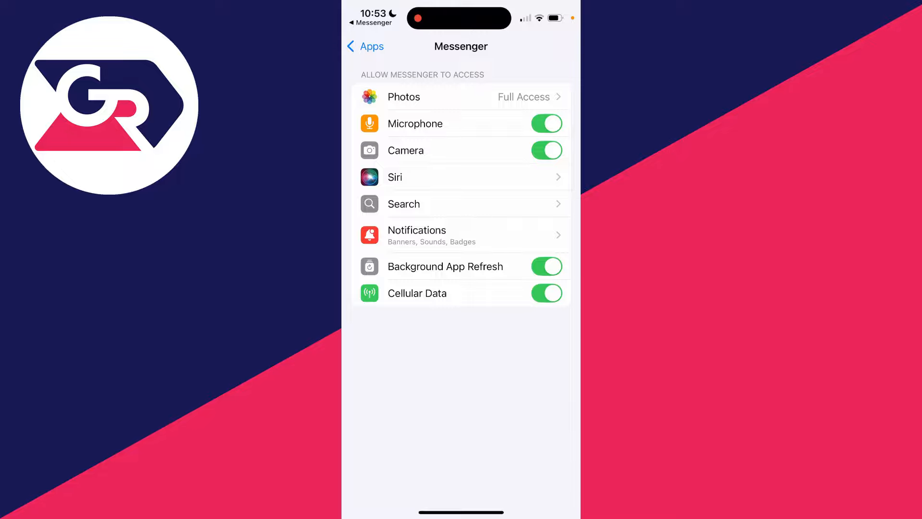
pyautogui.click(547, 150)
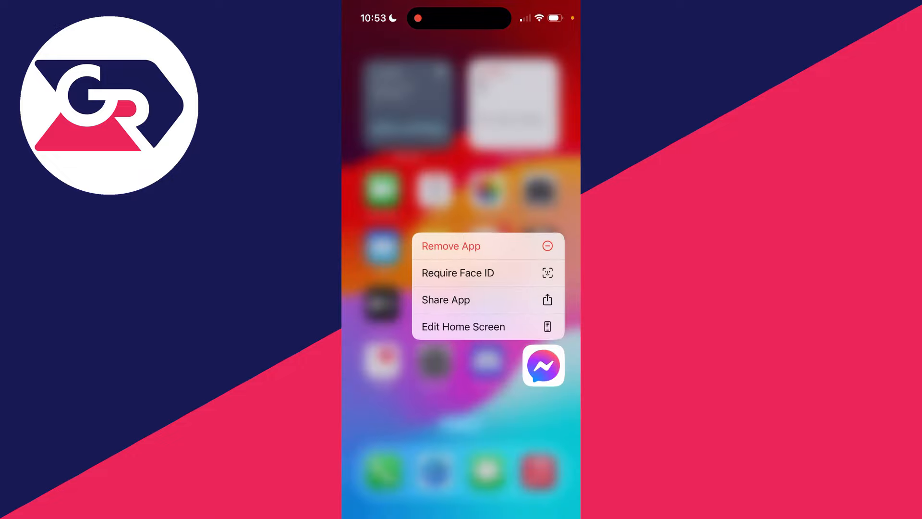
# Choose Remove App, then Delete App for Messenger.
pyautogui.click(451, 246)
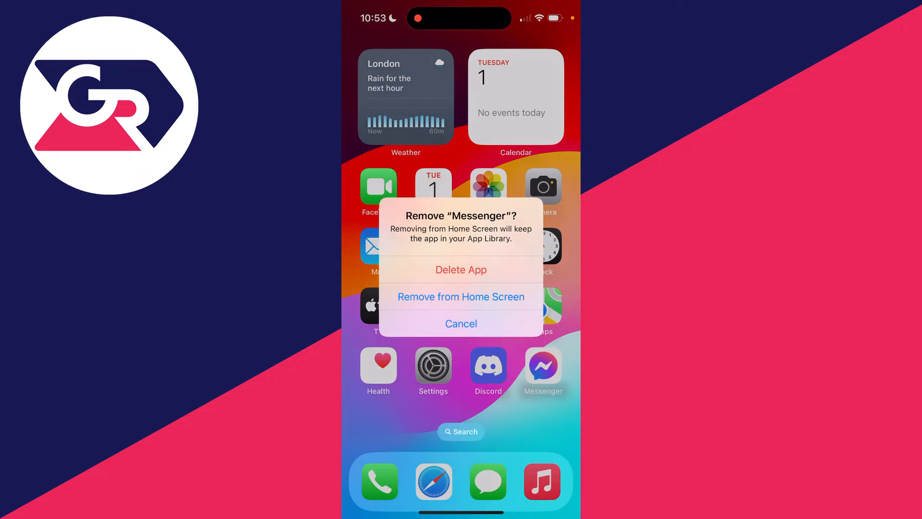
pyautogui.click(461, 297)
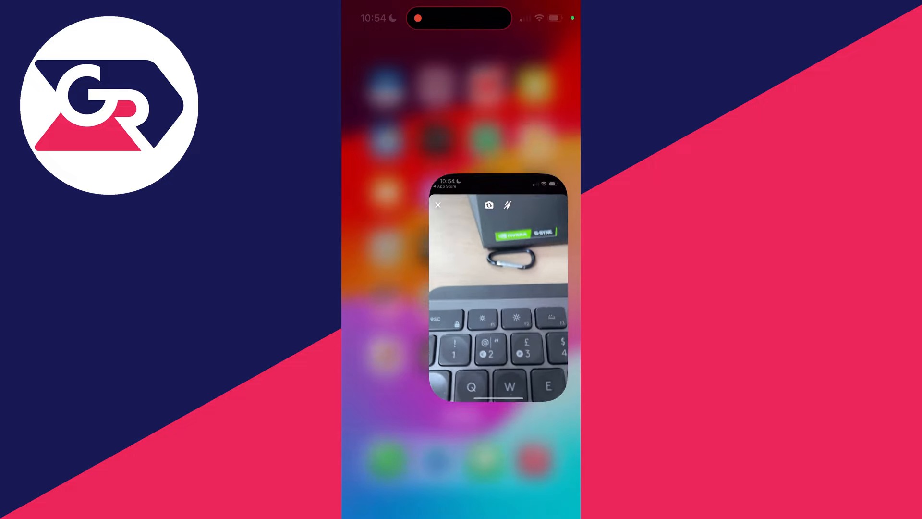
# Open the Settings app from the Home Screen.
pyautogui.click(438, 205)
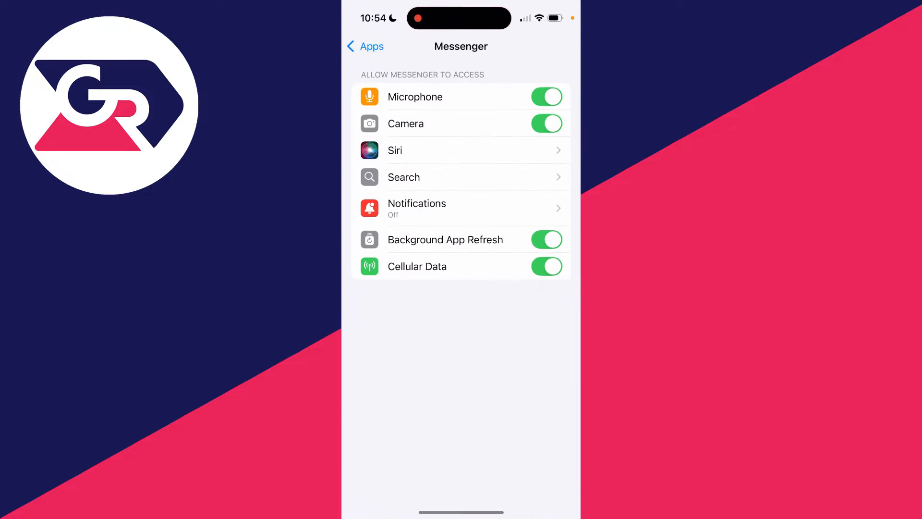
# In Privacy & Security > Camera, turn on Snapchat's toggle and go back.
pyautogui.click(365, 47)
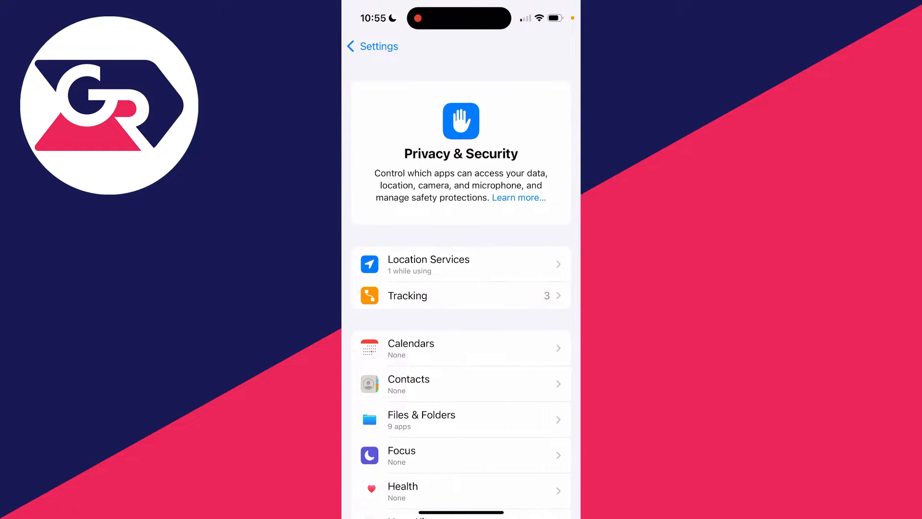
pyautogui.scroll(-3)
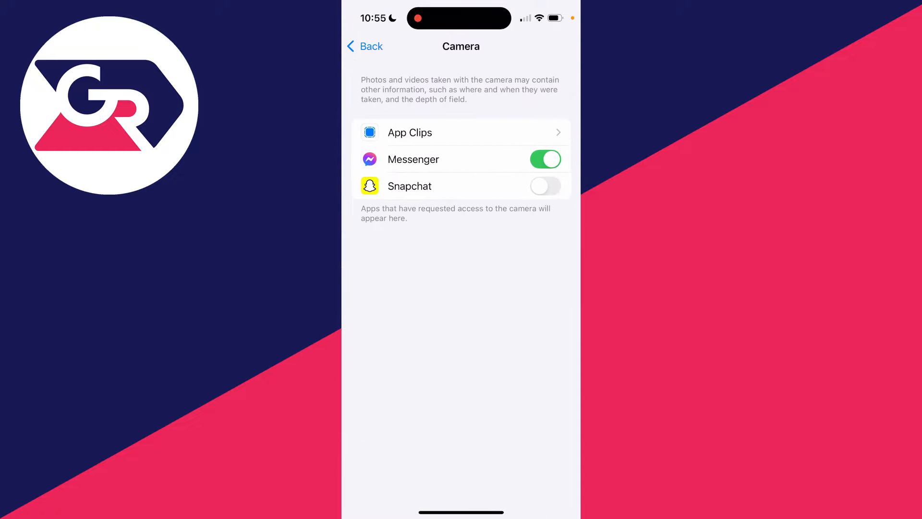
pyautogui.click(545, 185)
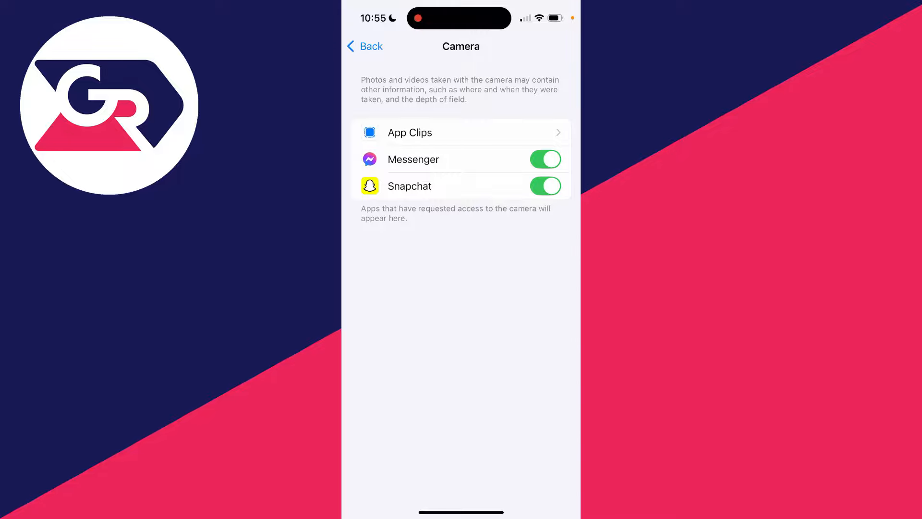
pyautogui.click(364, 46)
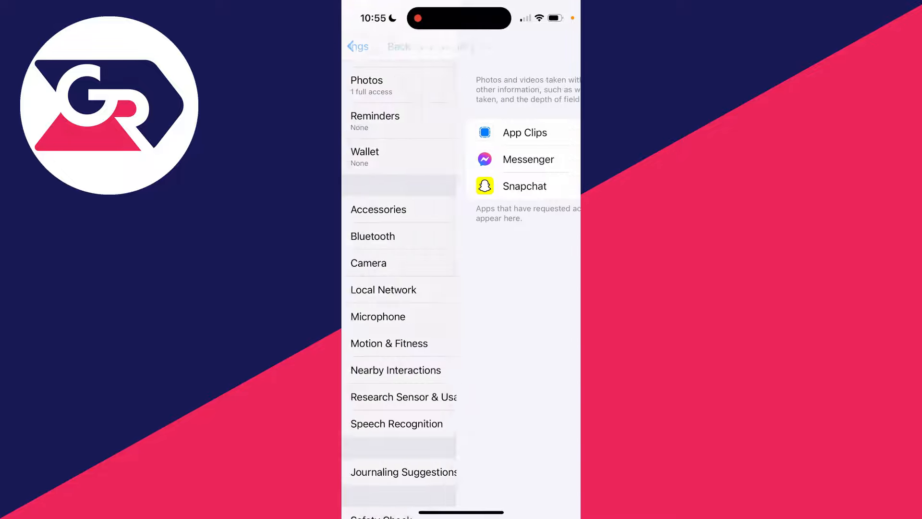
# Navigate through General to Transfer or Reset iPhone and show the Reset options.
pyautogui.click(357, 47)
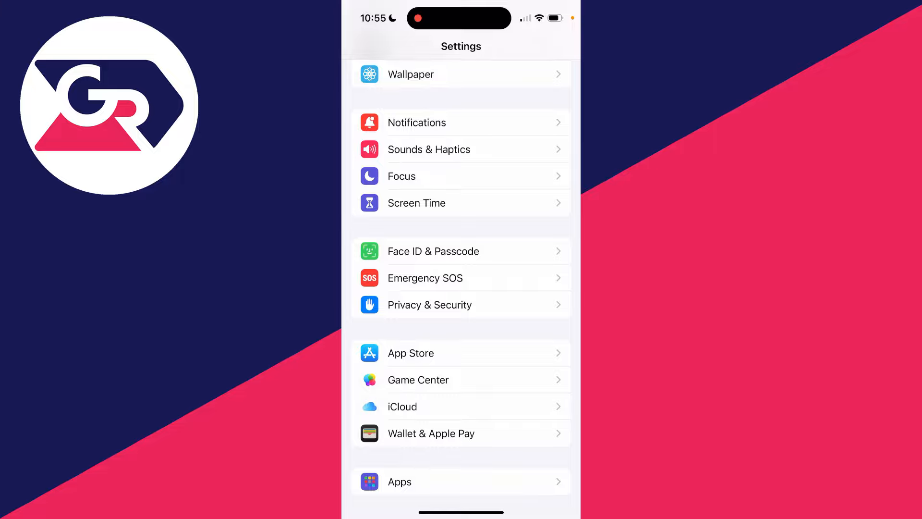
pyautogui.scroll(3)
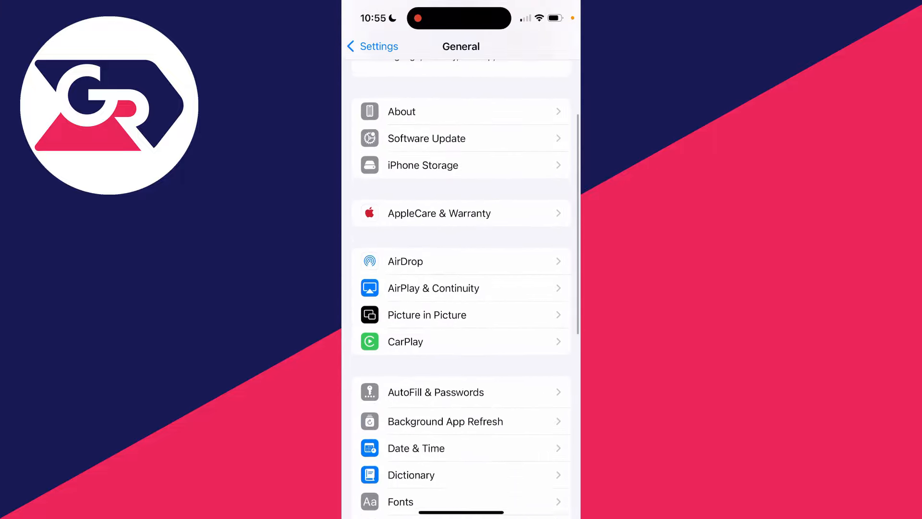
pyautogui.scroll(-3)
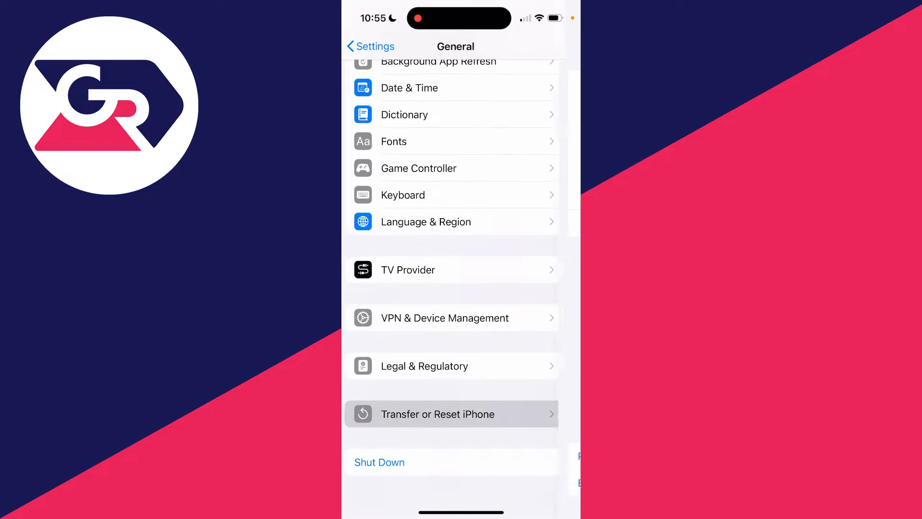
pyautogui.click(437, 414)
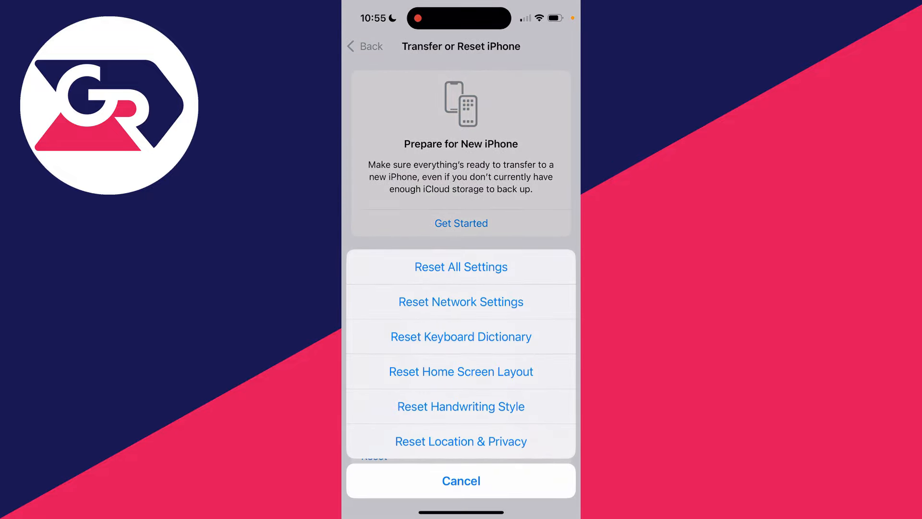